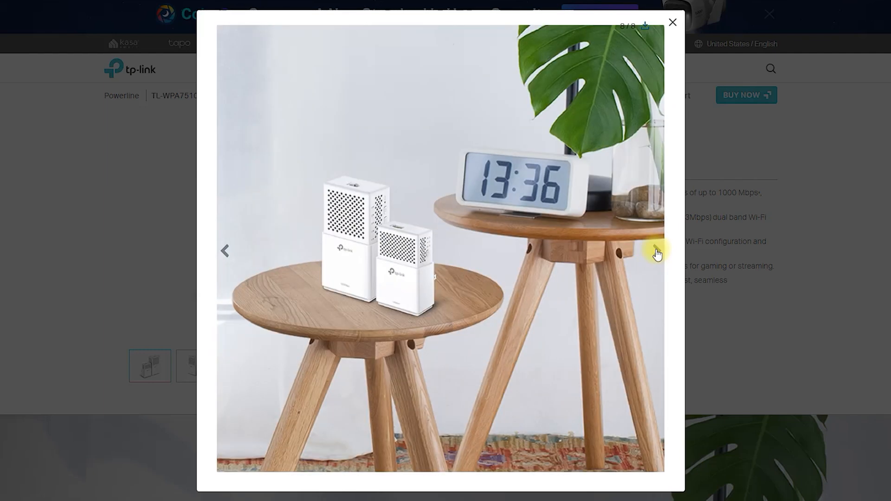
Step through the AV1000 Powerline kit's product photos, then close the lightbox
click(657, 252)
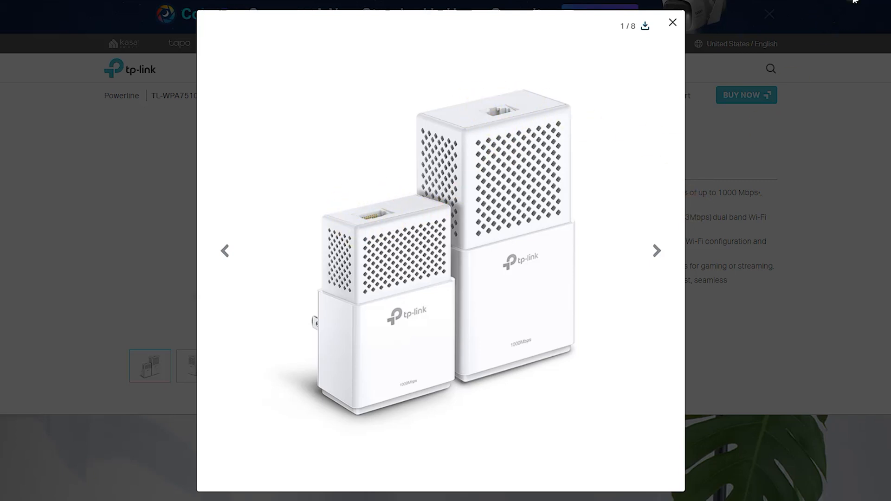
click(656, 250)
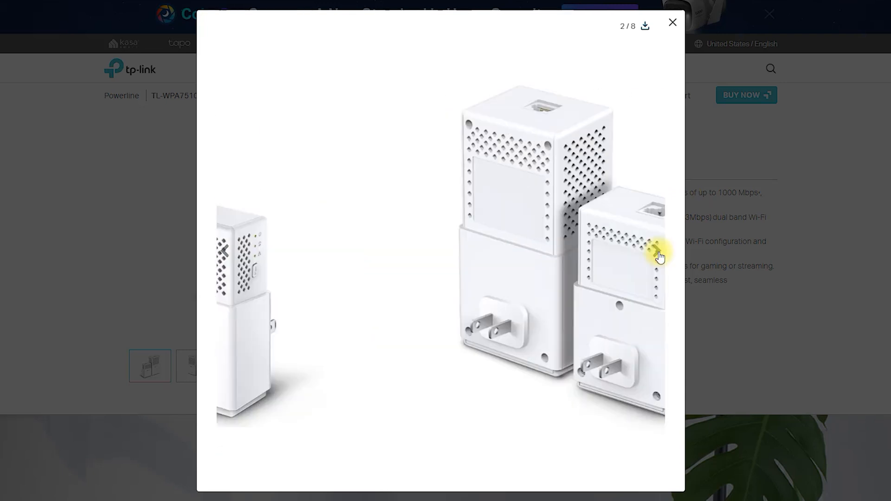
click(656, 250)
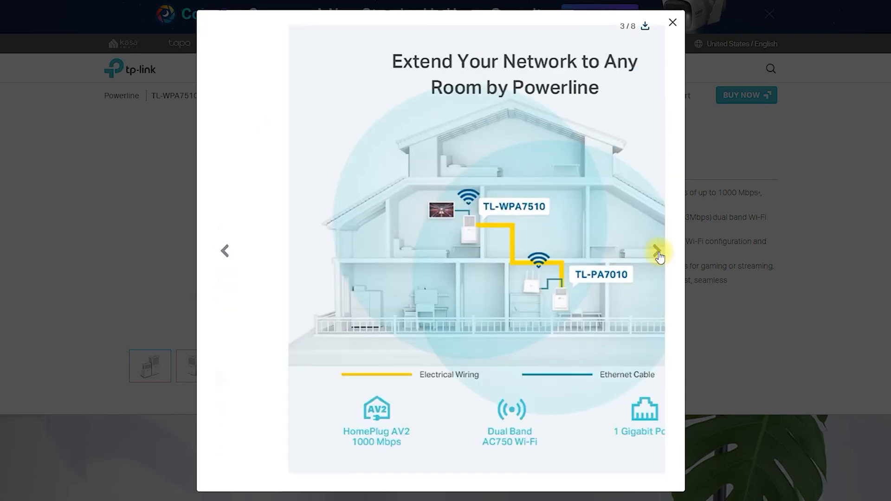
click(657, 251)
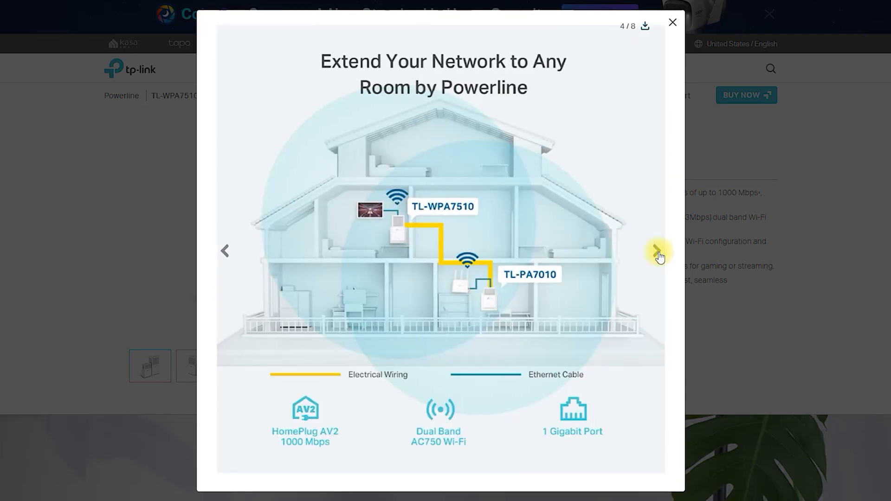
click(659, 251)
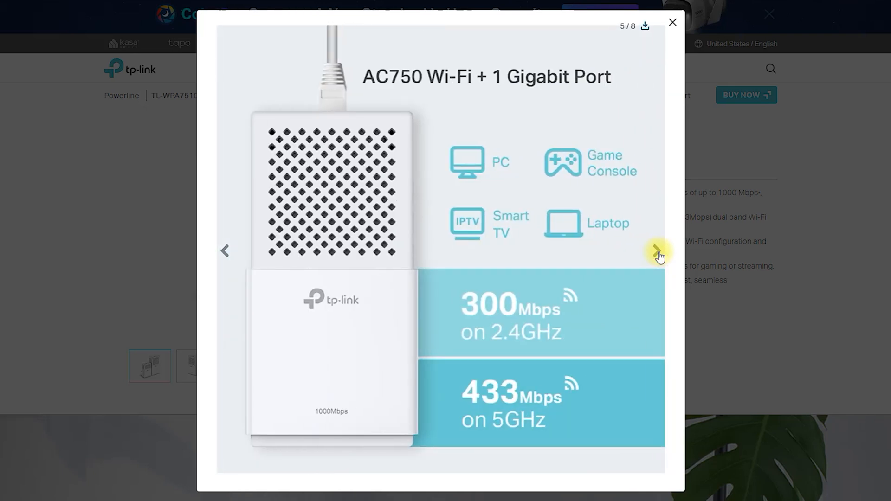
click(659, 251)
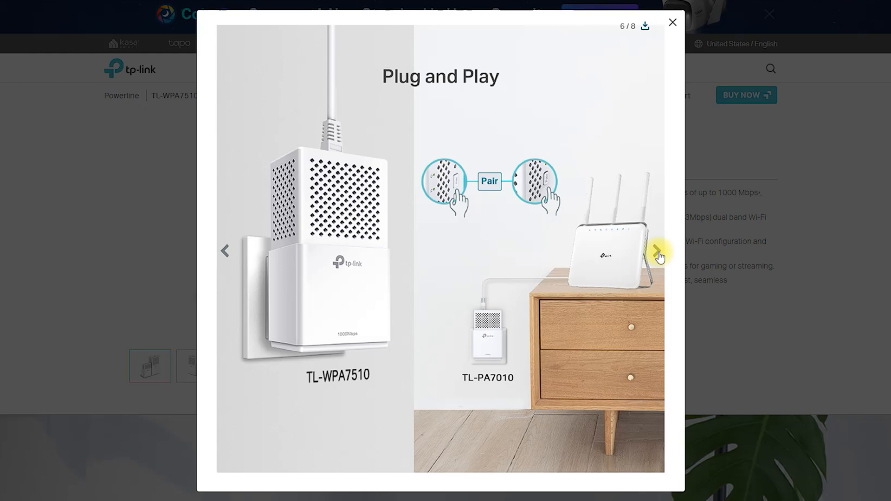
click(658, 250)
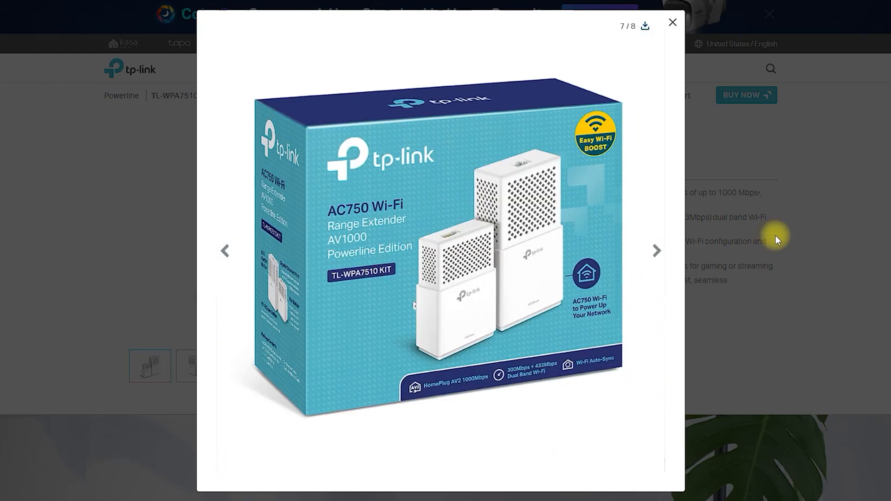
click(673, 22)
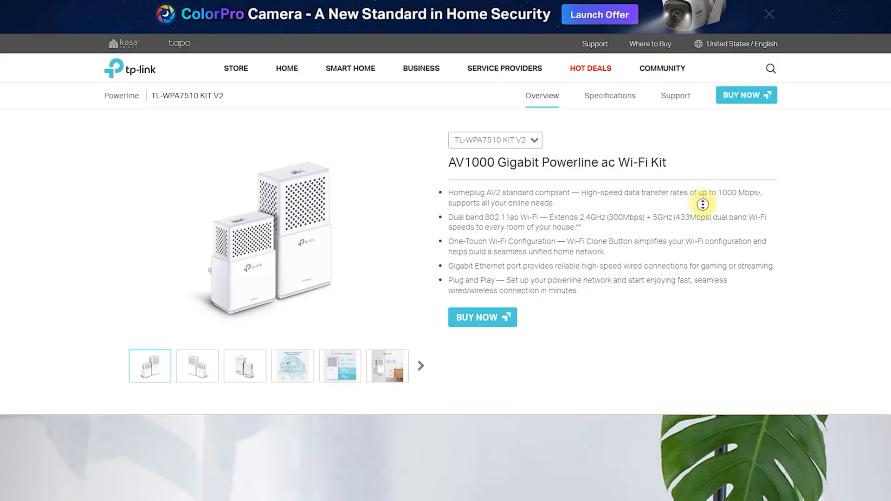
Scroll the TL-WPA7510 KIT overview down to Powerline Management on Your Smartphone
scroll(down, 3)
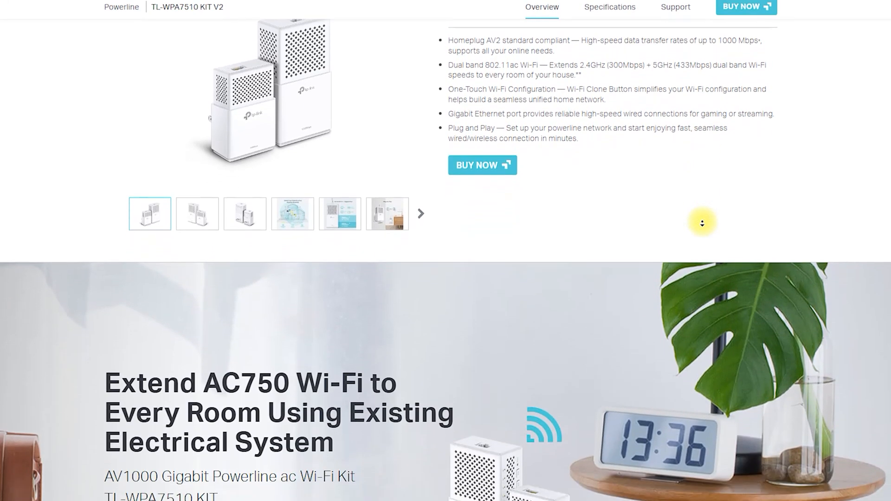
scroll(down, 3)
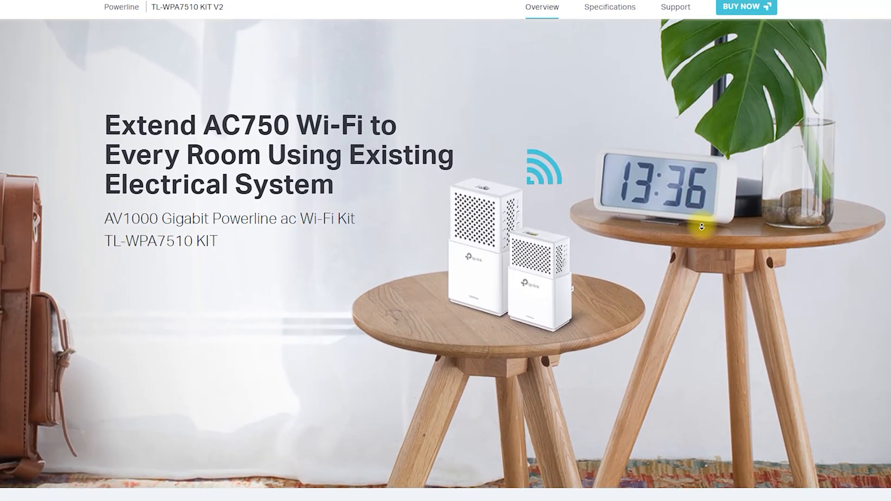
scroll(down, 3)
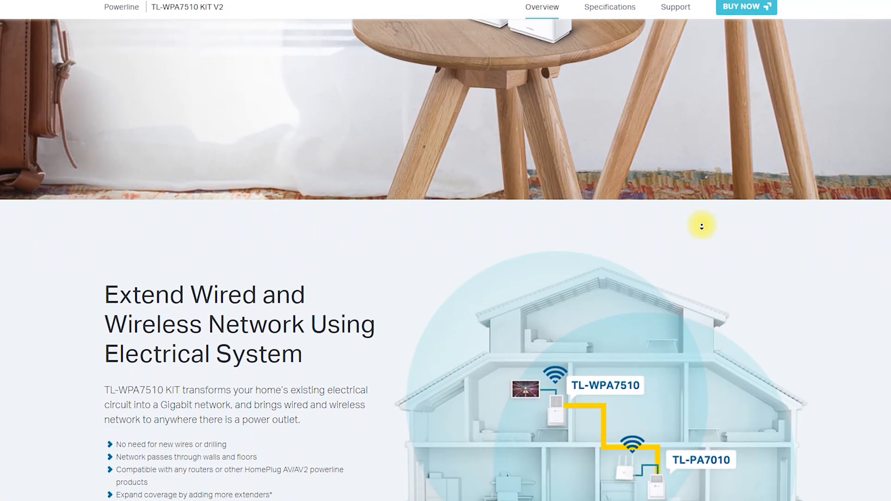
scroll(down, 3)
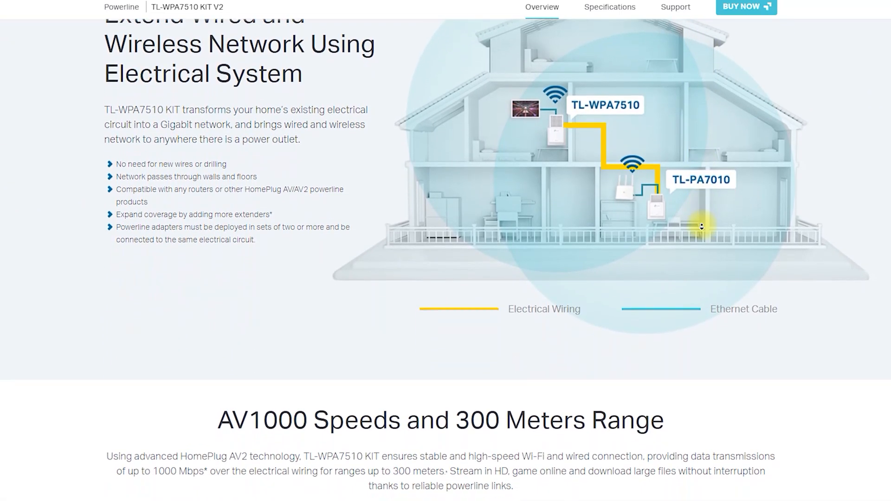
scroll(down, 3)
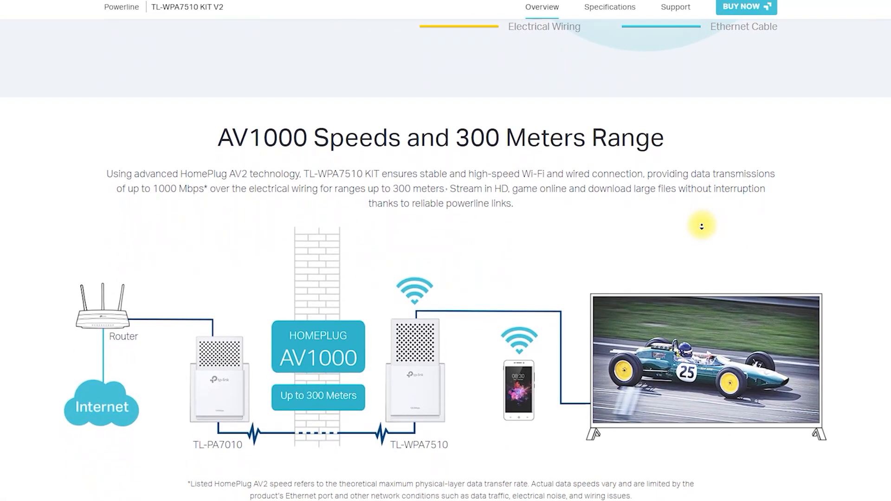
scroll(down, 3)
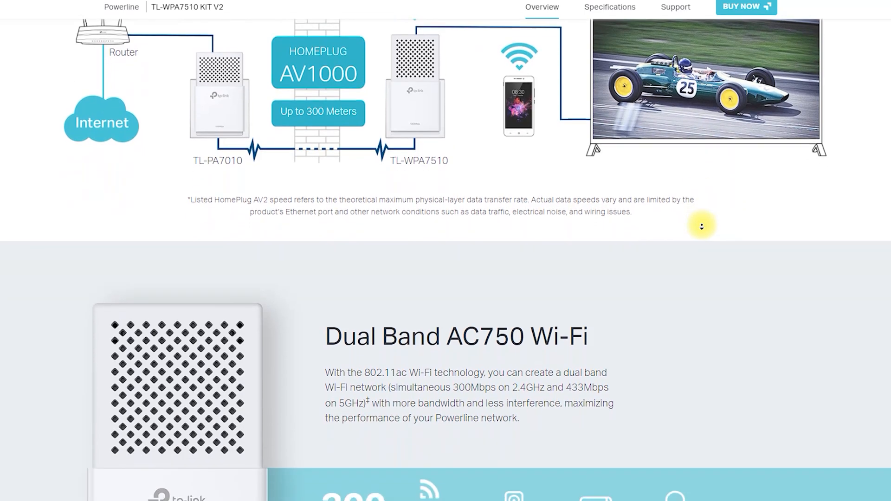
scroll(down, 3)
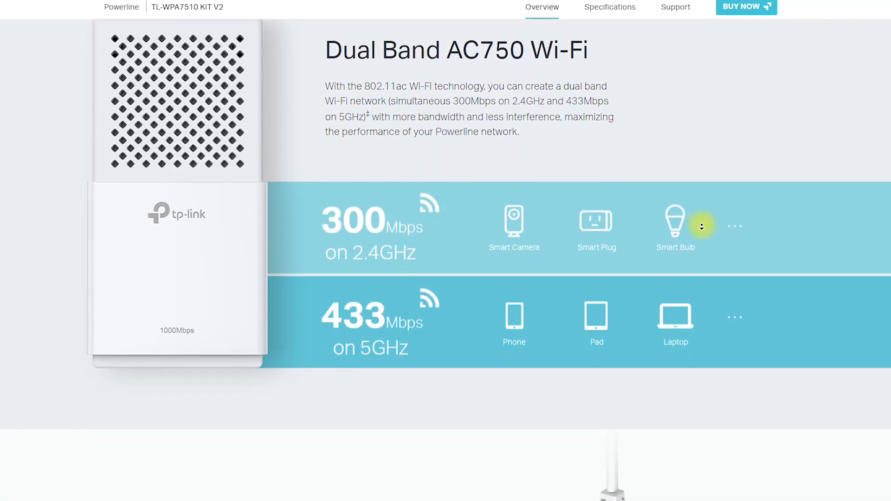
scroll(down, 3)
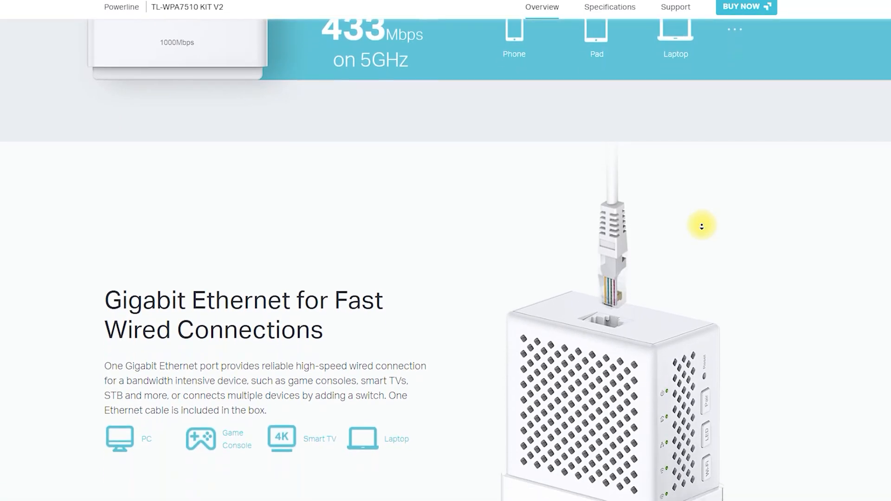
scroll(down, 3)
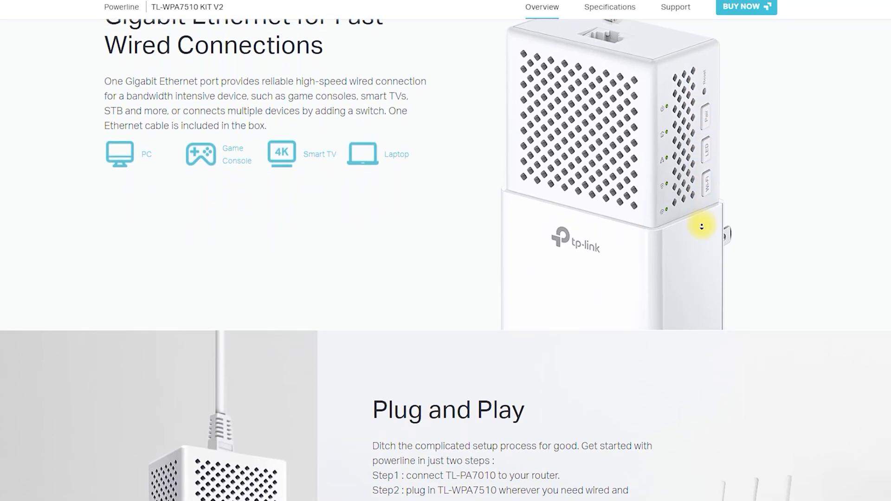
scroll(down, 3)
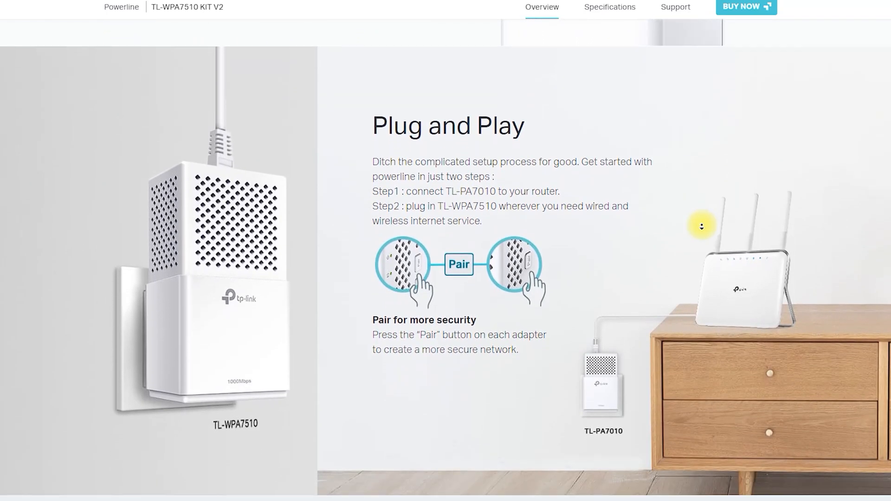
scroll(down, 3)
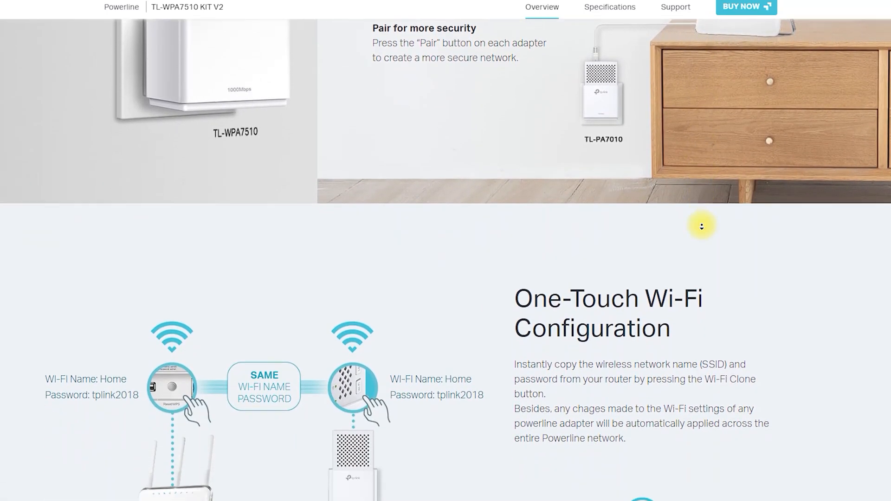
scroll(down, 3)
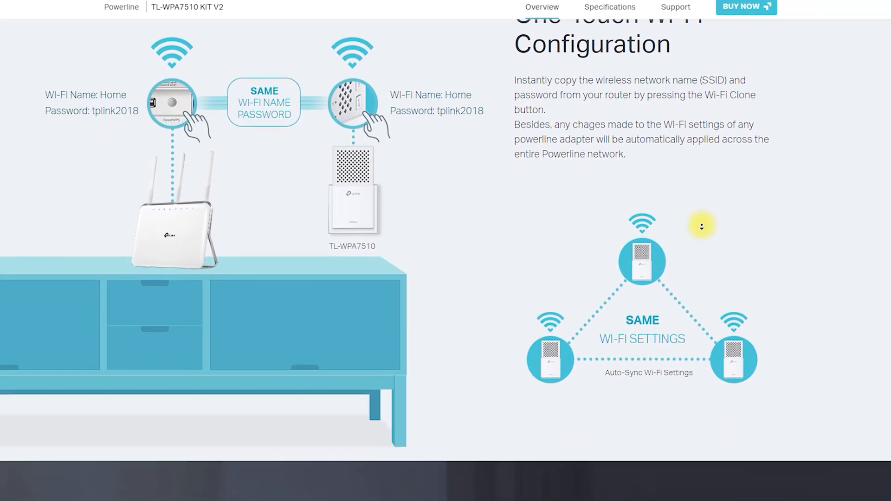
scroll(down, 3)
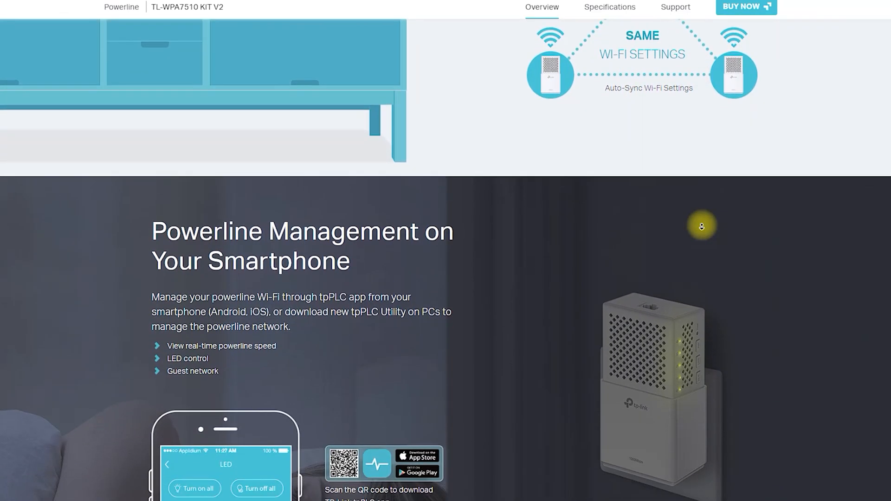
scroll(down, 3)
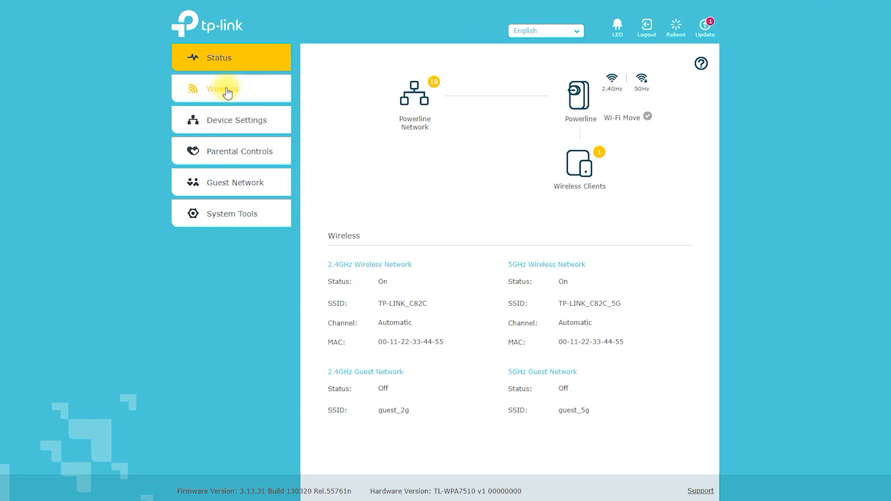
Give the 5GHz band 80MHz width and WPA/WPA2-Personal security, then view Wi-Fi Schedules
click(223, 88)
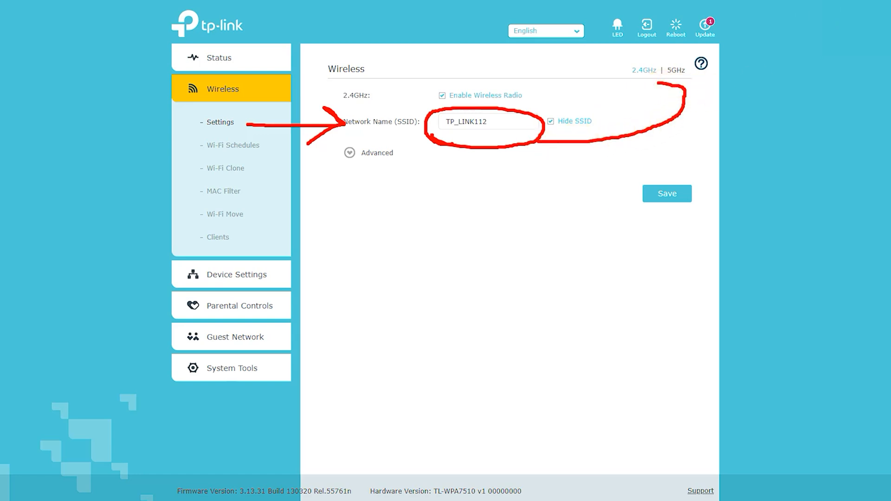
click(677, 70)
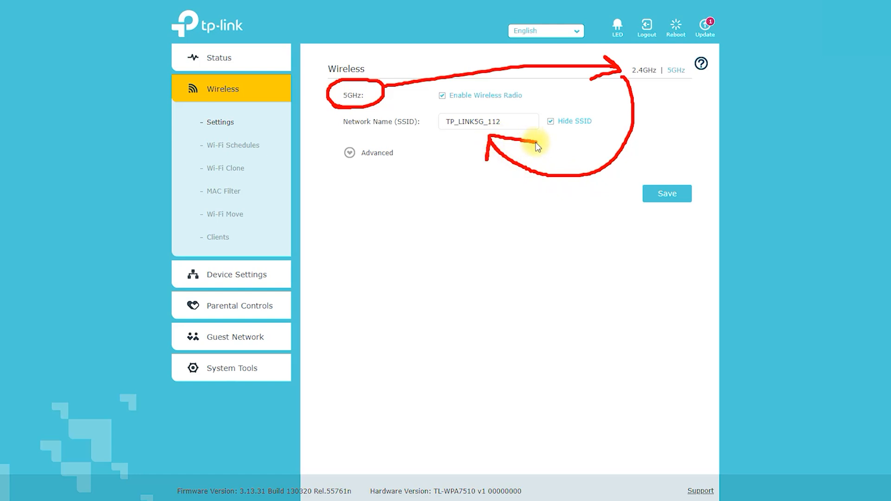
click(350, 152)
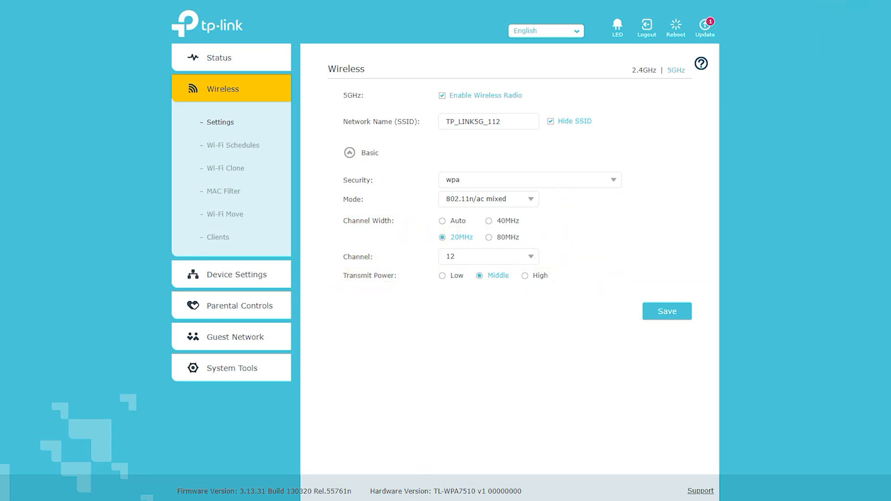
click(489, 237)
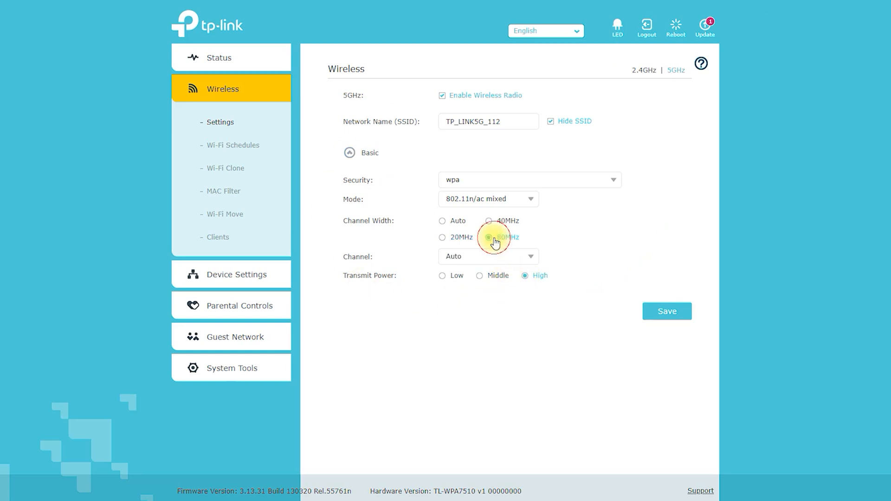
click(489, 237)
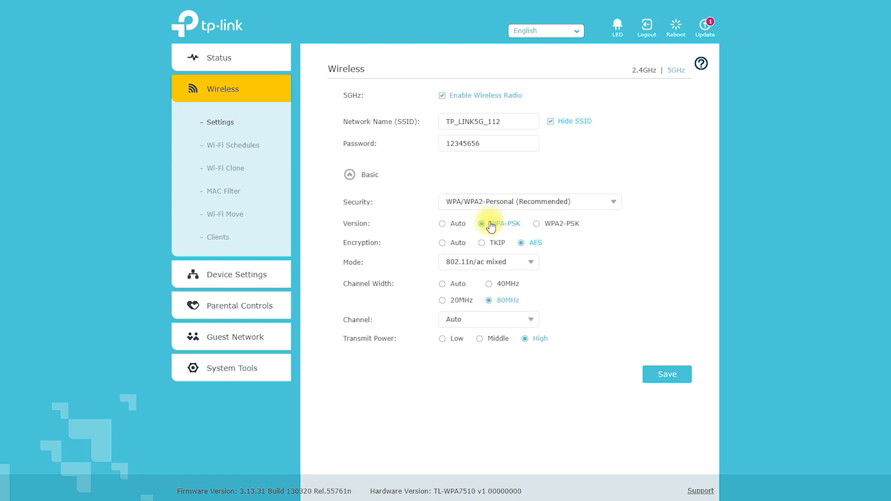
click(232, 146)
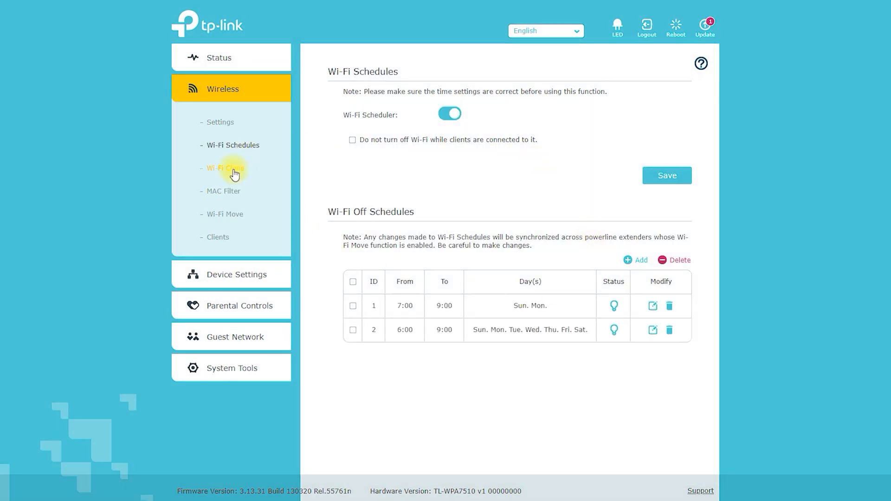
View Wi-Fi Clone, MAC Filter and Wi-Fi Move, then open Device Settings > LAN Settings
click(225, 168)
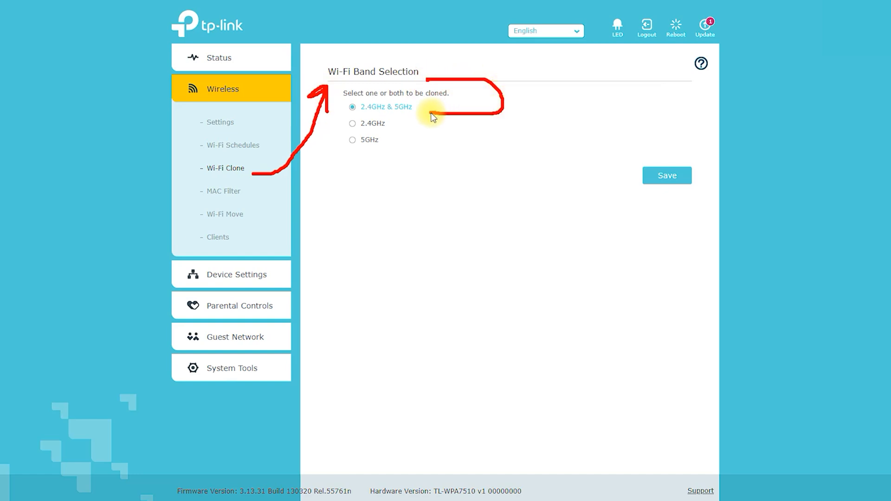
mouse_move(481, 131)
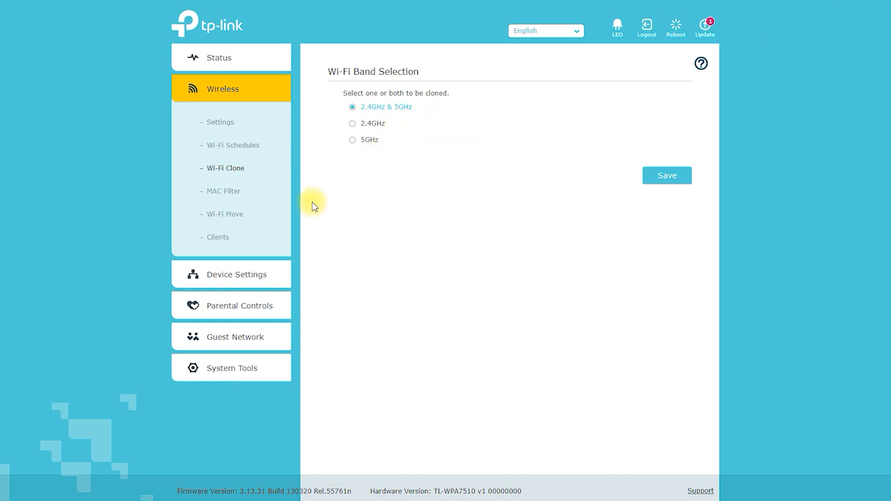
click(222, 190)
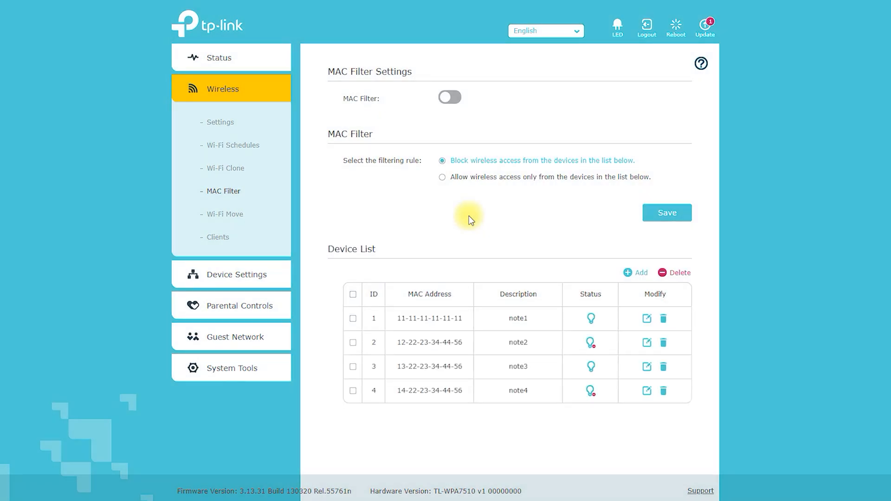
click(225, 214)
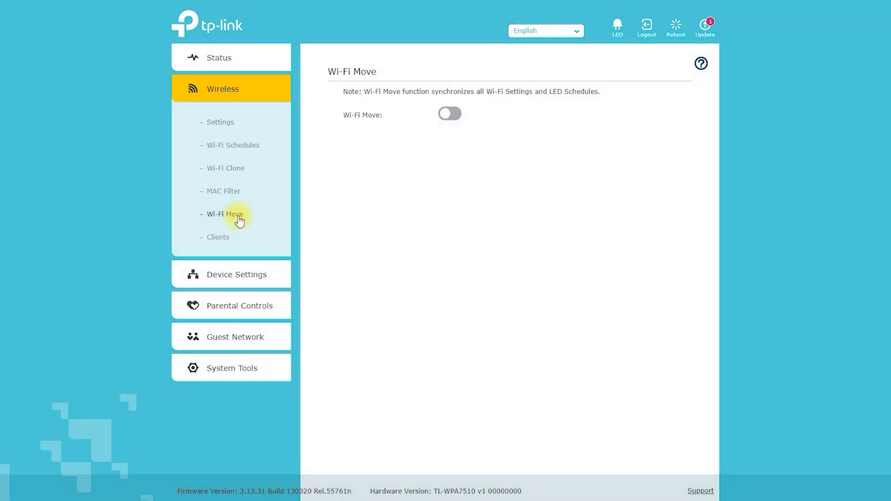
click(217, 237)
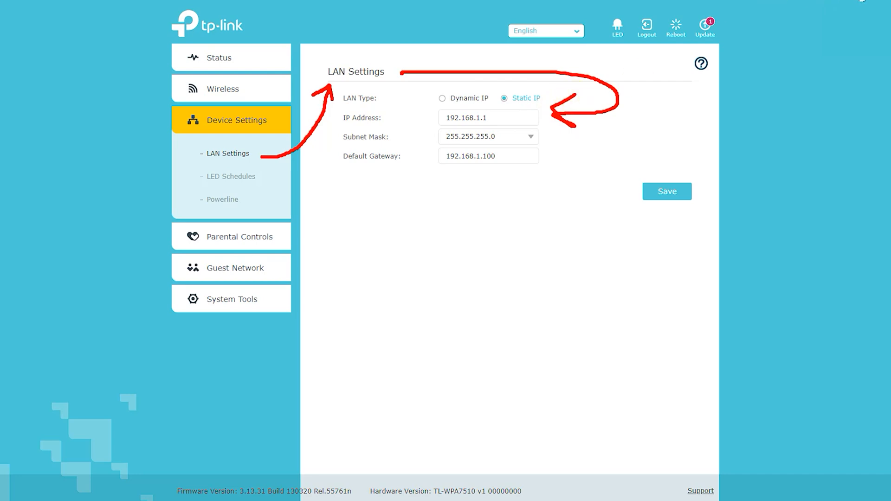
Select Dynamic IP, view LED Schedules and Powerline pages, then open Parental Controls
click(443, 98)
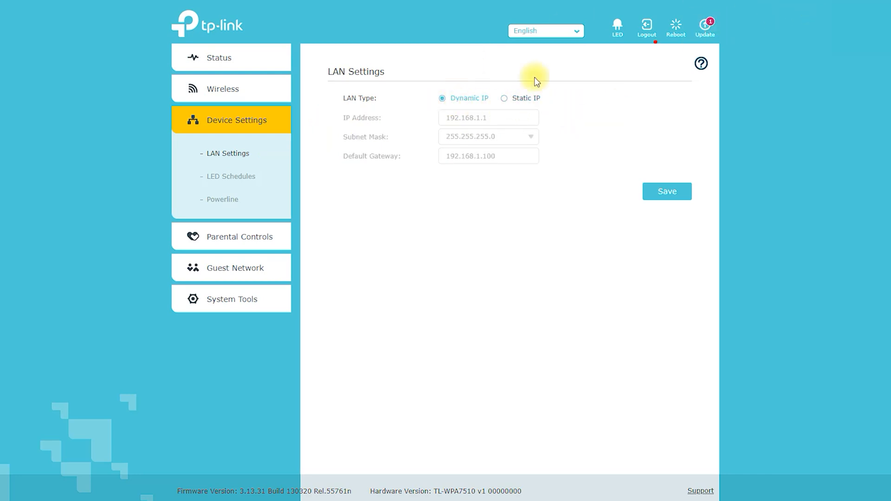
mouse_move(228, 173)
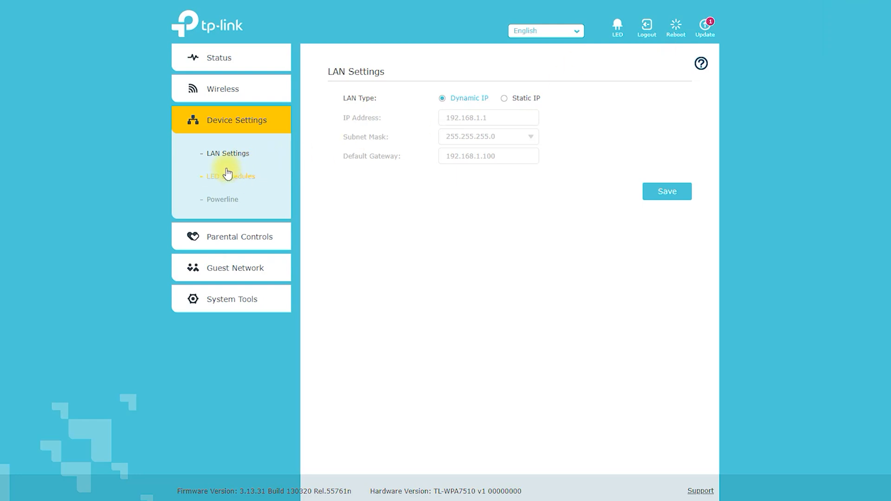
click(231, 177)
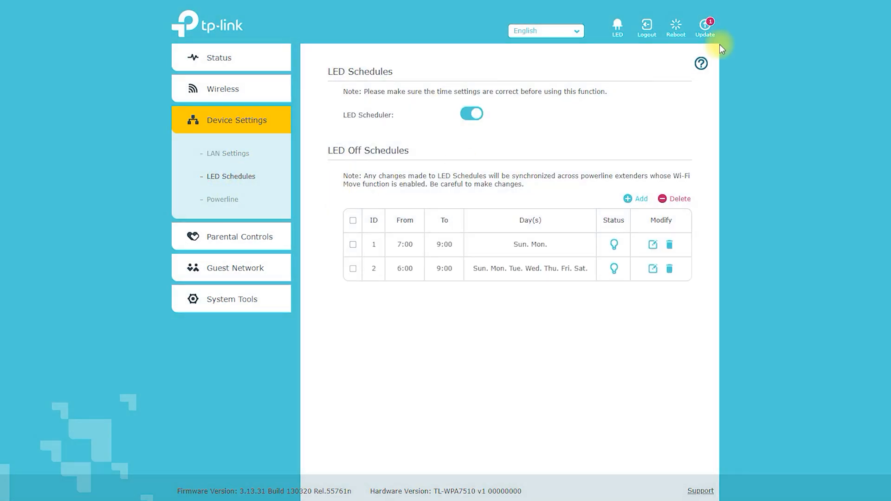
click(222, 199)
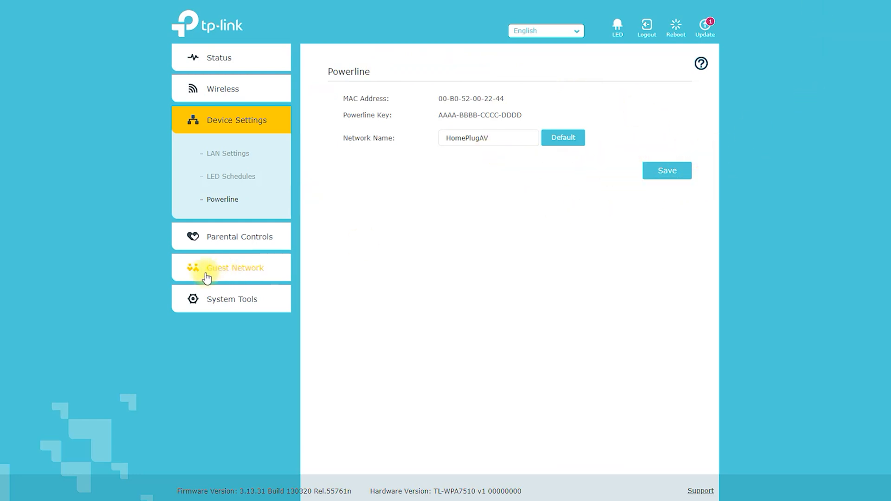
click(239, 150)
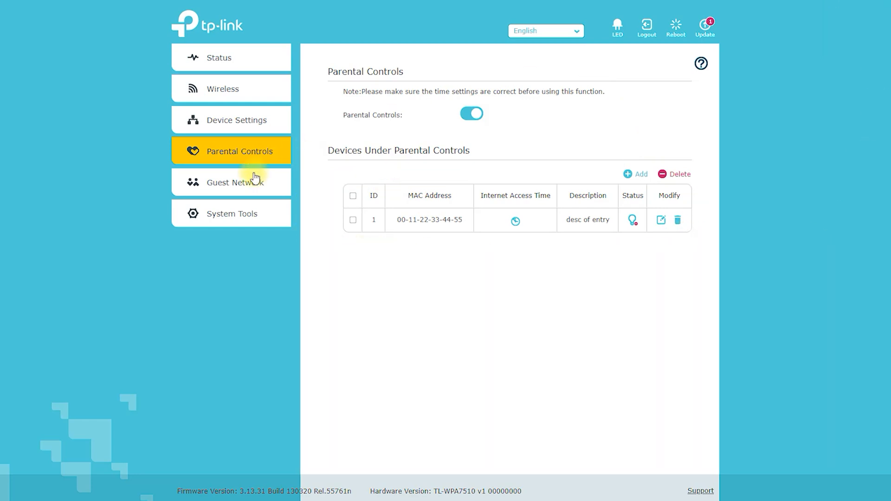
View the 2.4GHz Guest Network settings, then expand System Tools
click(234, 182)
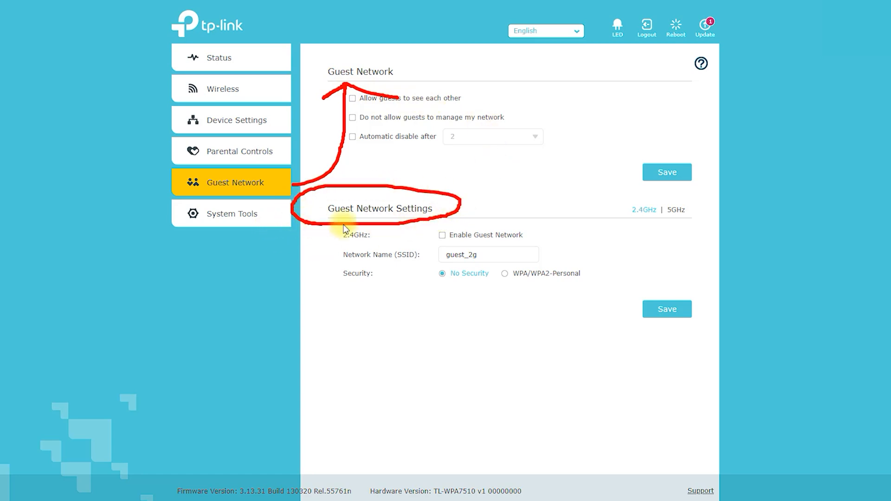
mouse_move(580, 284)
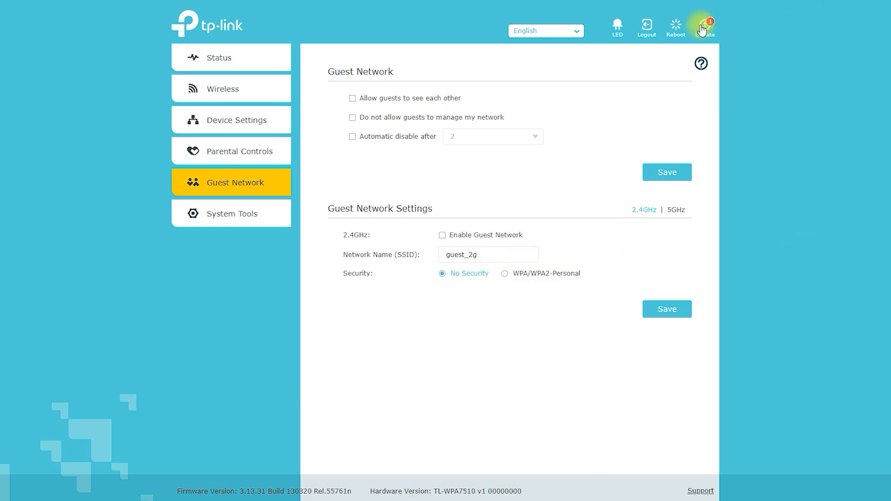
click(232, 213)
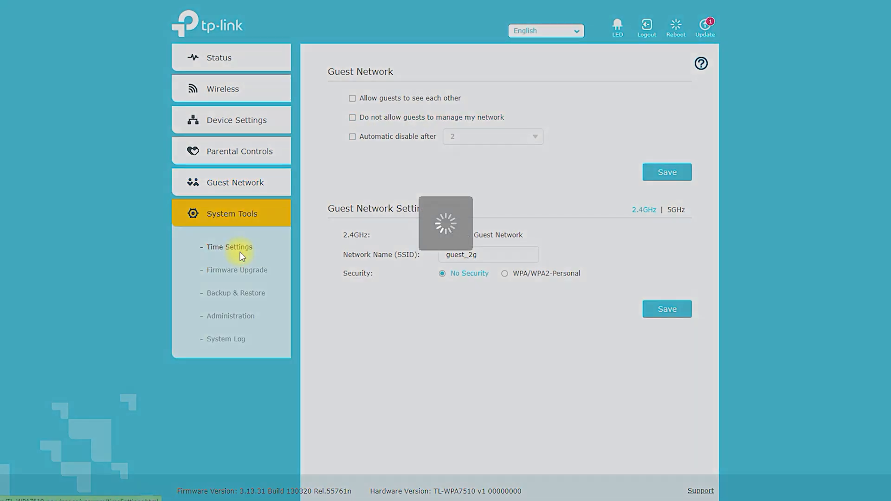
View Time Settings and Firmware Upgrade, then open the Backup & Restore page
click(228, 246)
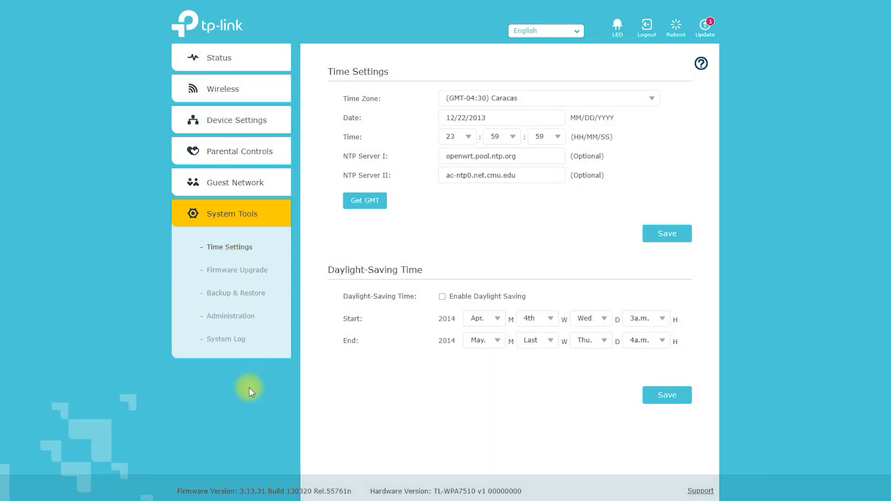
click(238, 271)
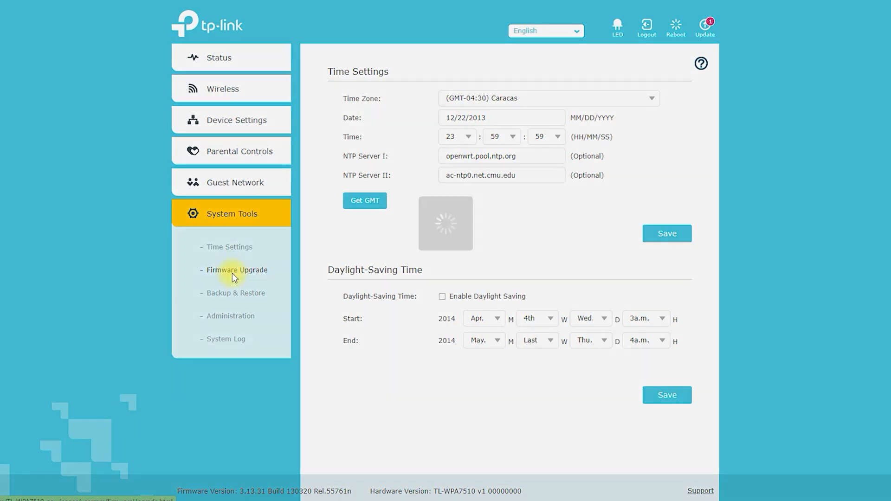
click(237, 271)
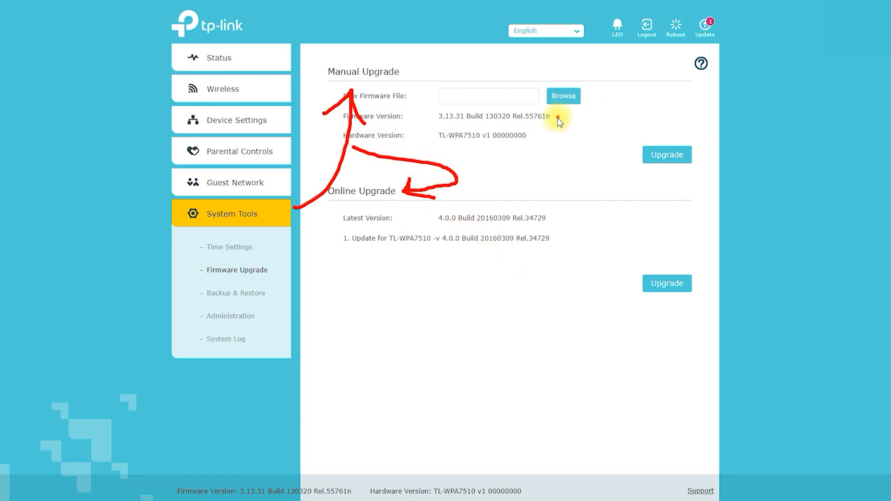
click(236, 293)
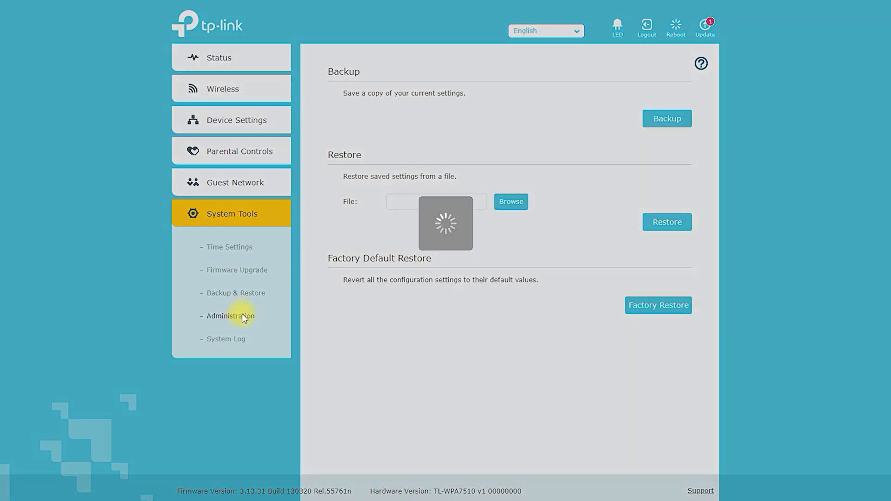
Open Administration's Account Management, then browse the top language dropdown list
click(231, 316)
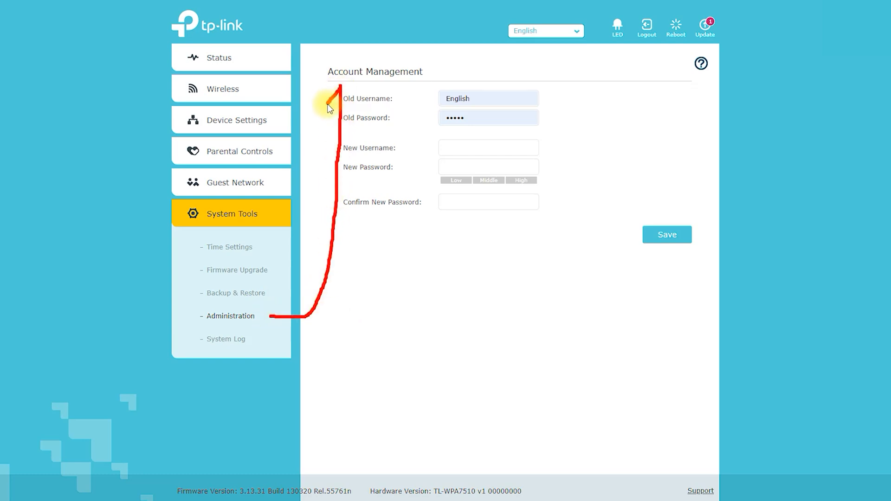
mouse_move(426, 200)
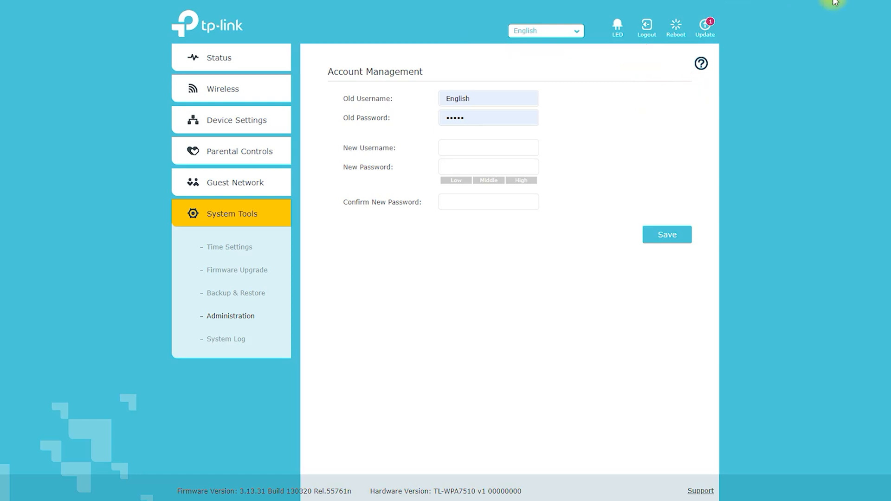
click(545, 31)
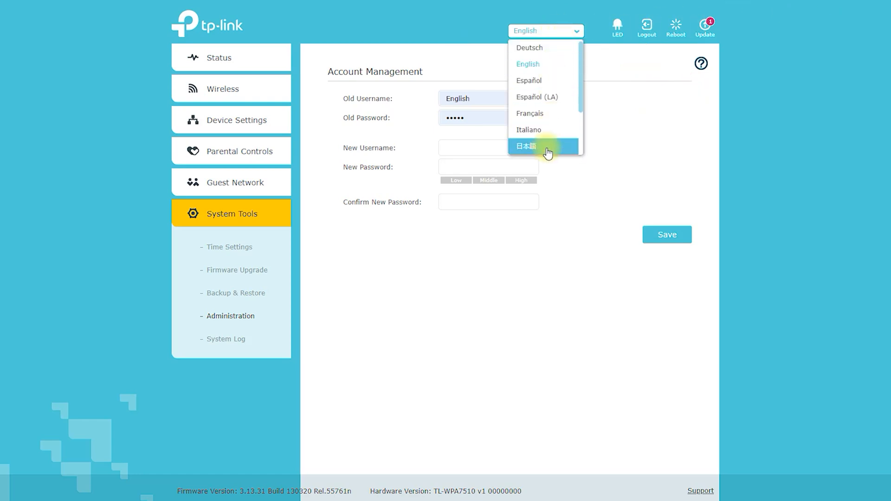
scroll(down, 3)
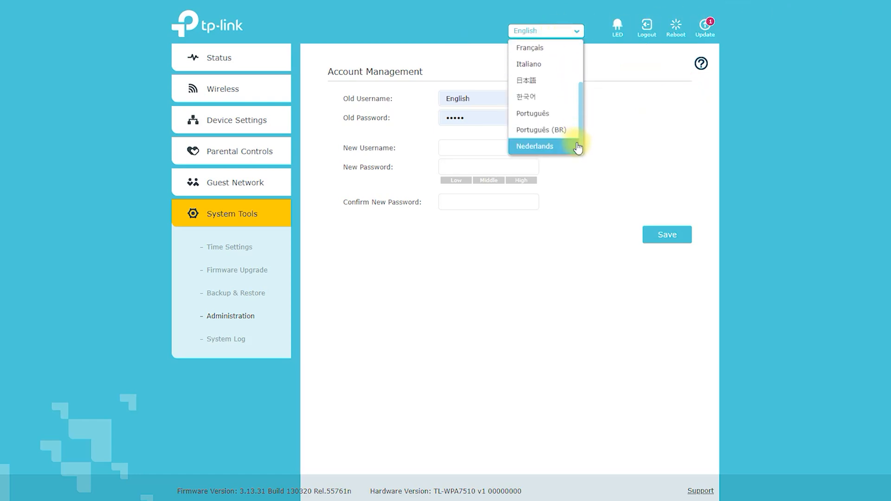